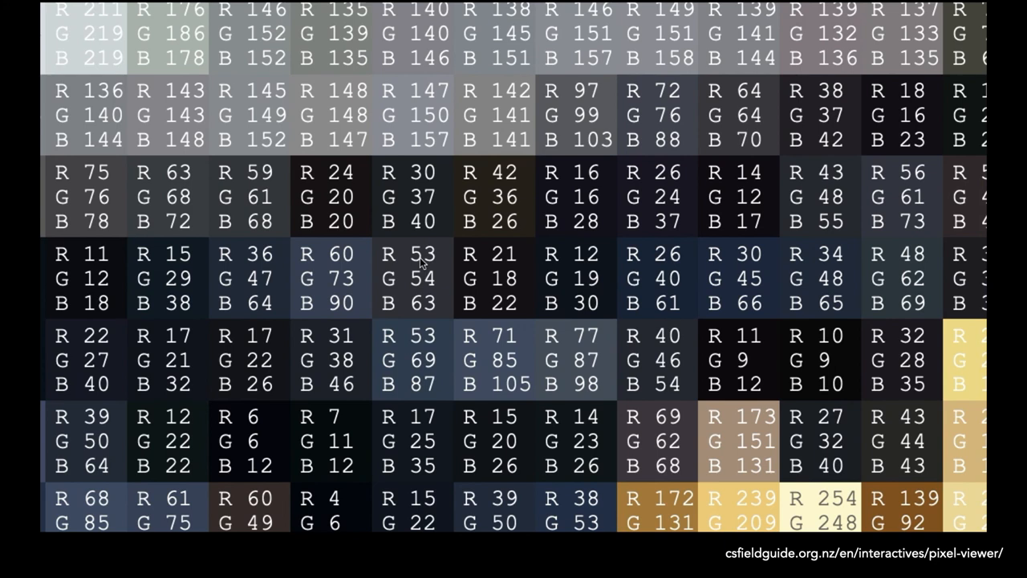
mouse_move(730, 337)
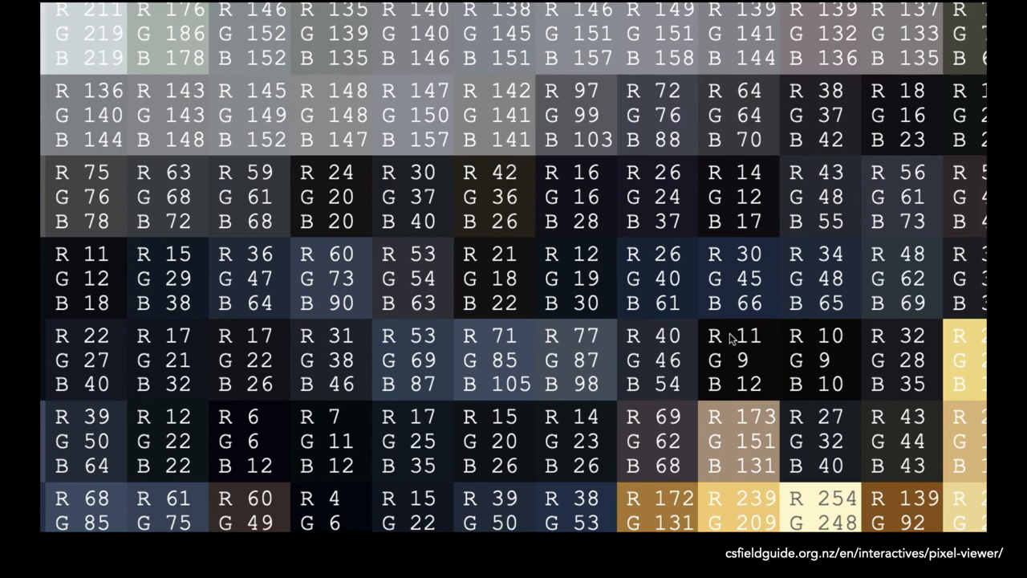
- Advance from the zoomed RGB pixel grid to the 'Computer Communication' thumbs-up slide
key("right")
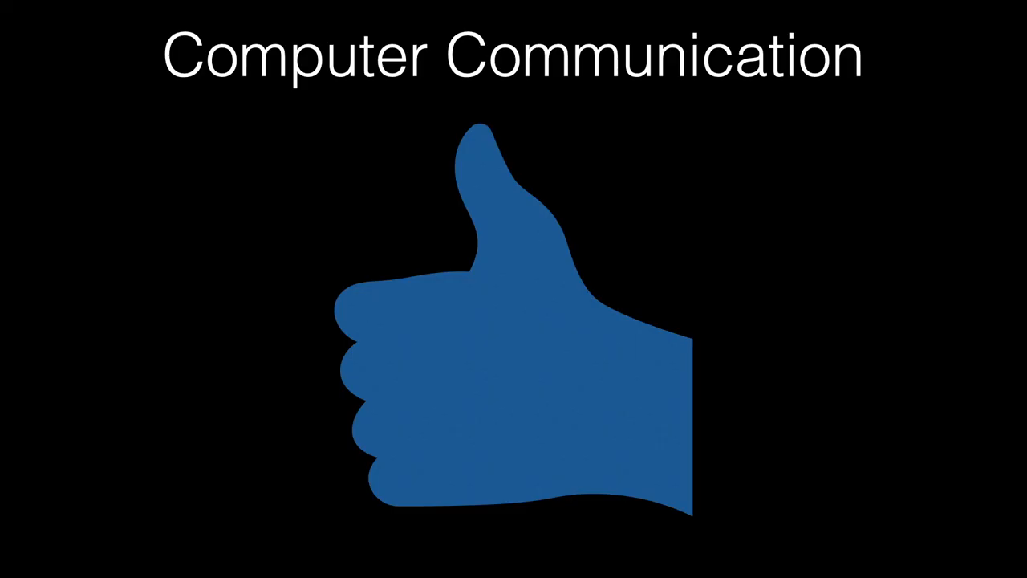